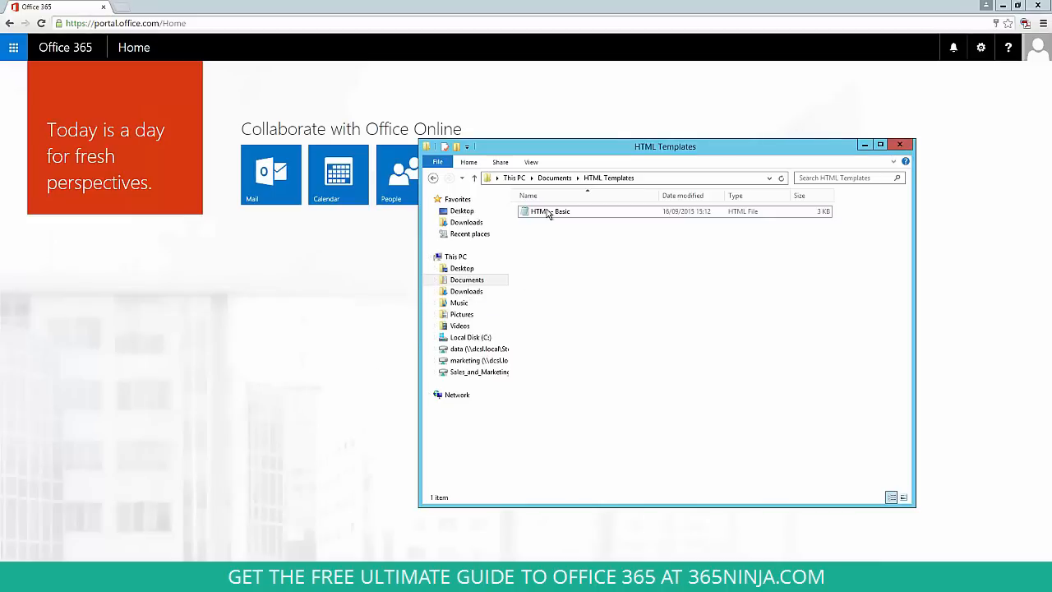
Open the HTML - Basic template in Notepad and scroll through its code
right_click(550, 211)
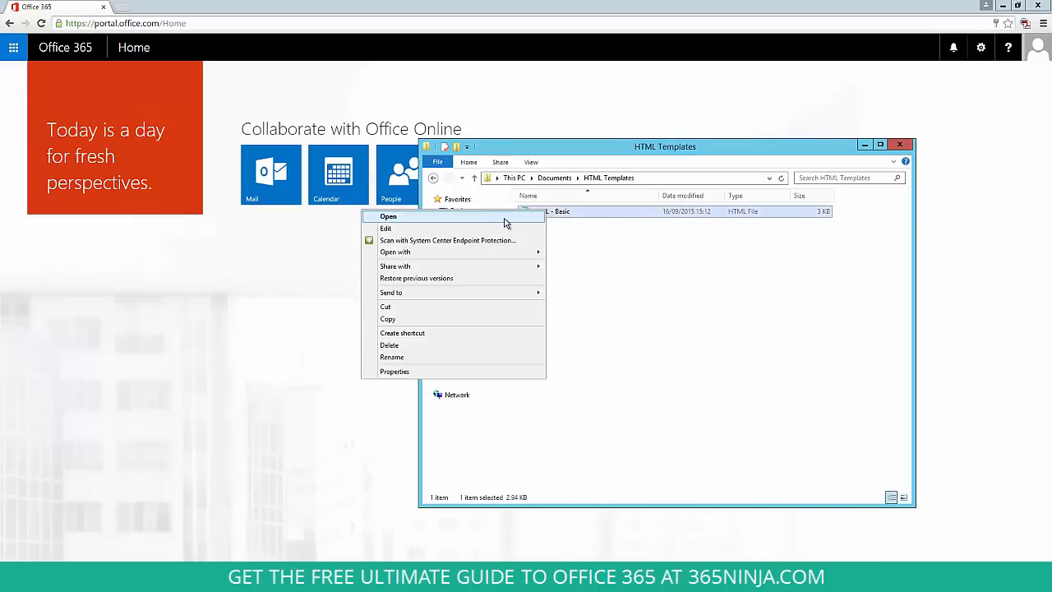
click(388, 216)
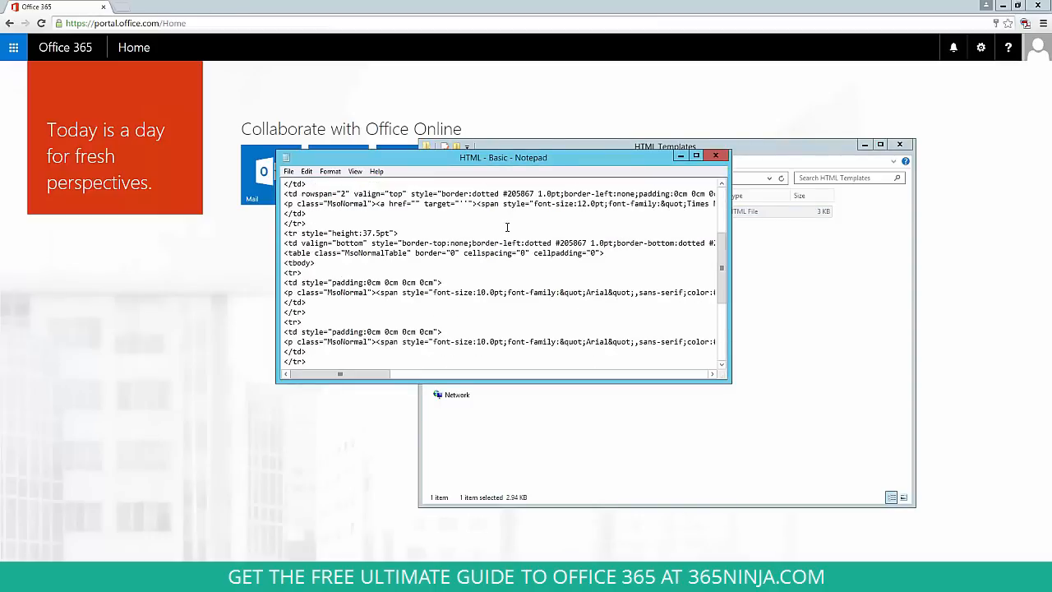
scroll(down, 3)
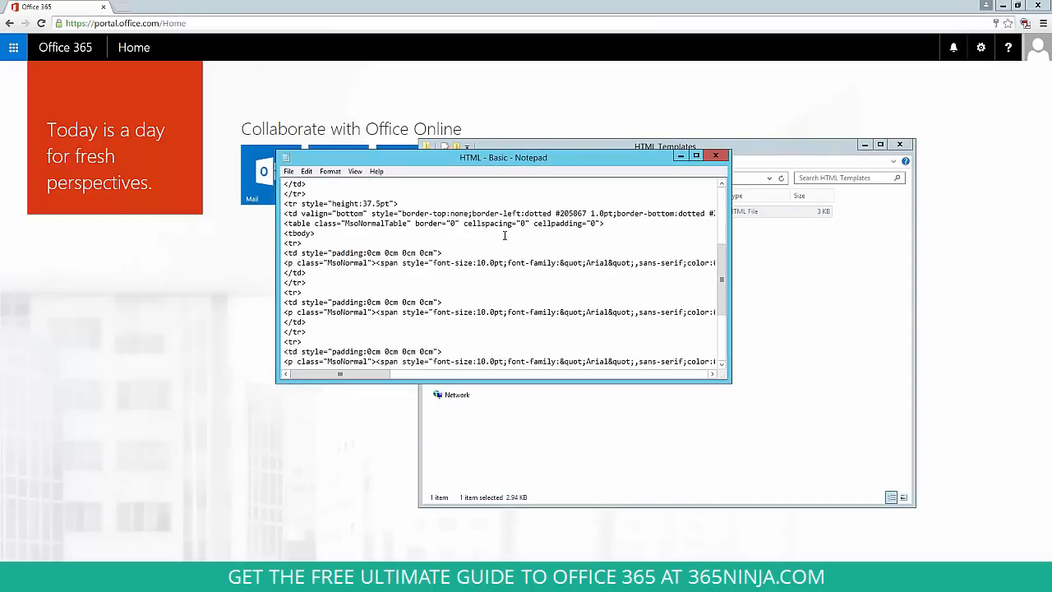
scroll(up, 3)
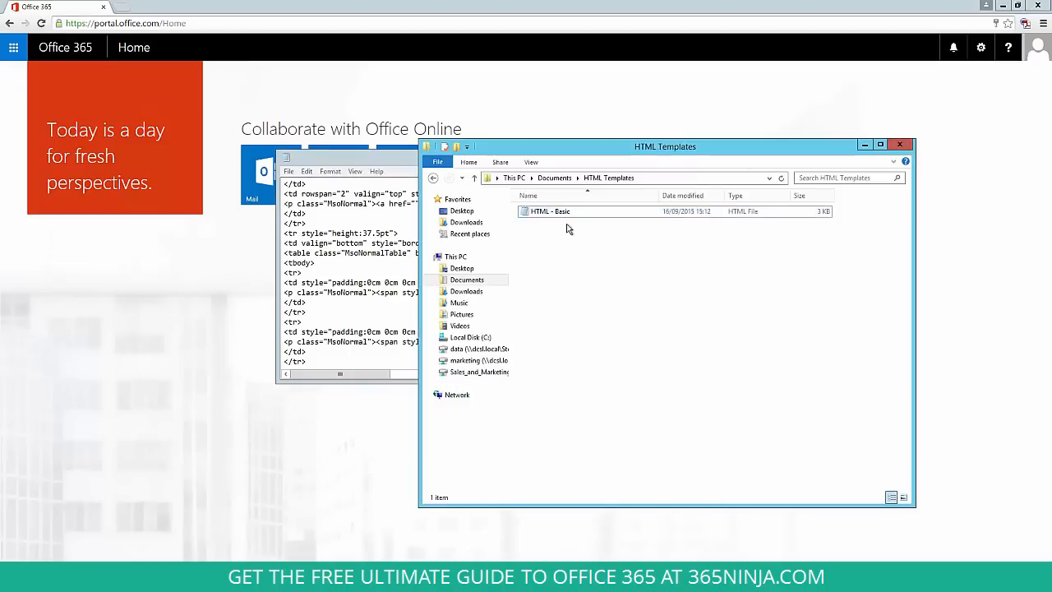
Preview the HTML - Basic signature in Chrome, then close Chrome and Notepad
right_click(549, 211)
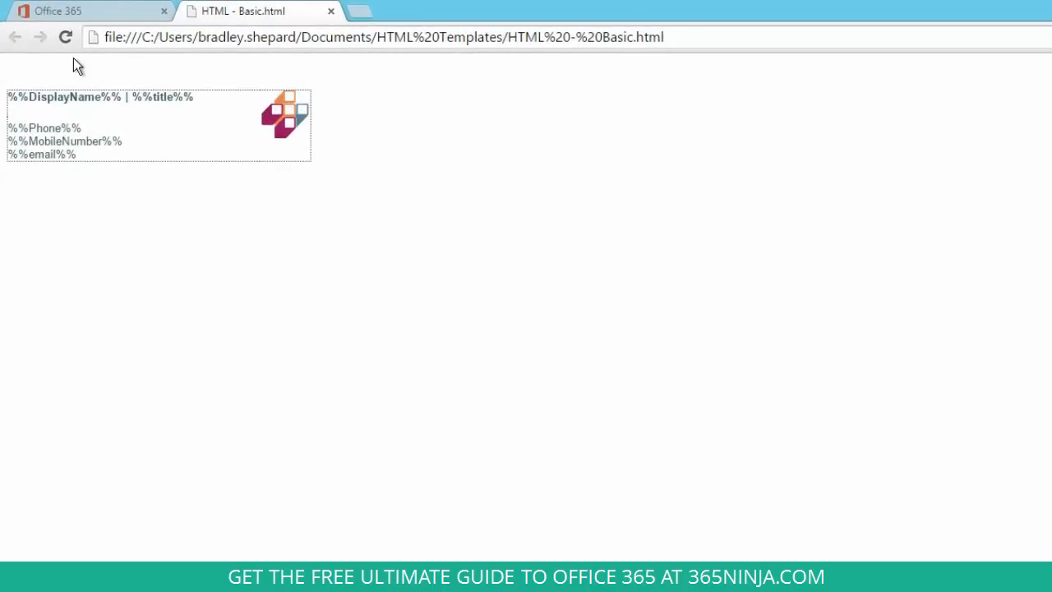
double_click(93, 97)
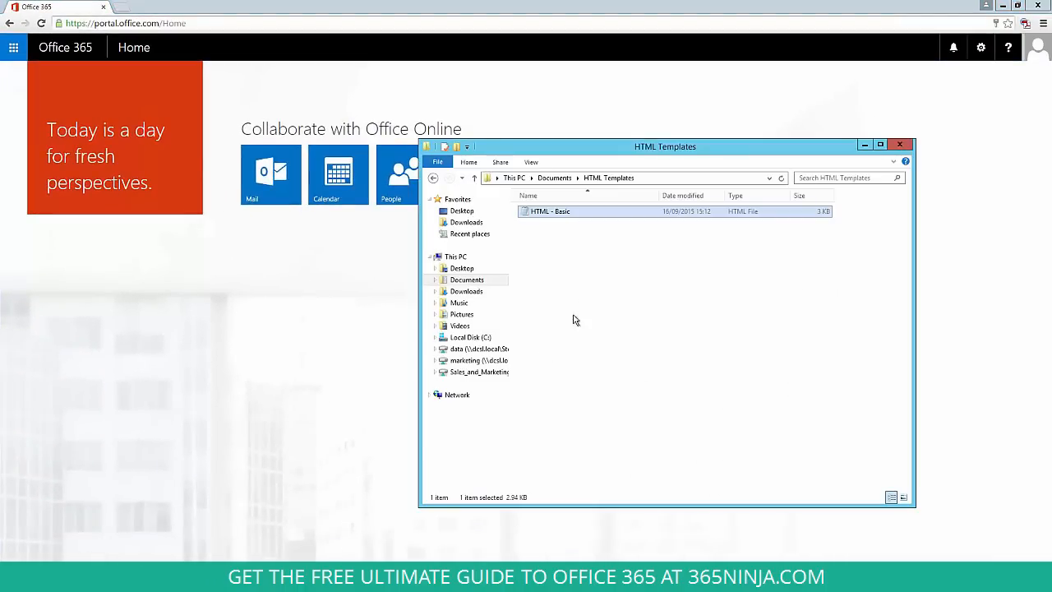
Open the HTML - Basic template's code in Notepad through Edit
right_click(549, 211)
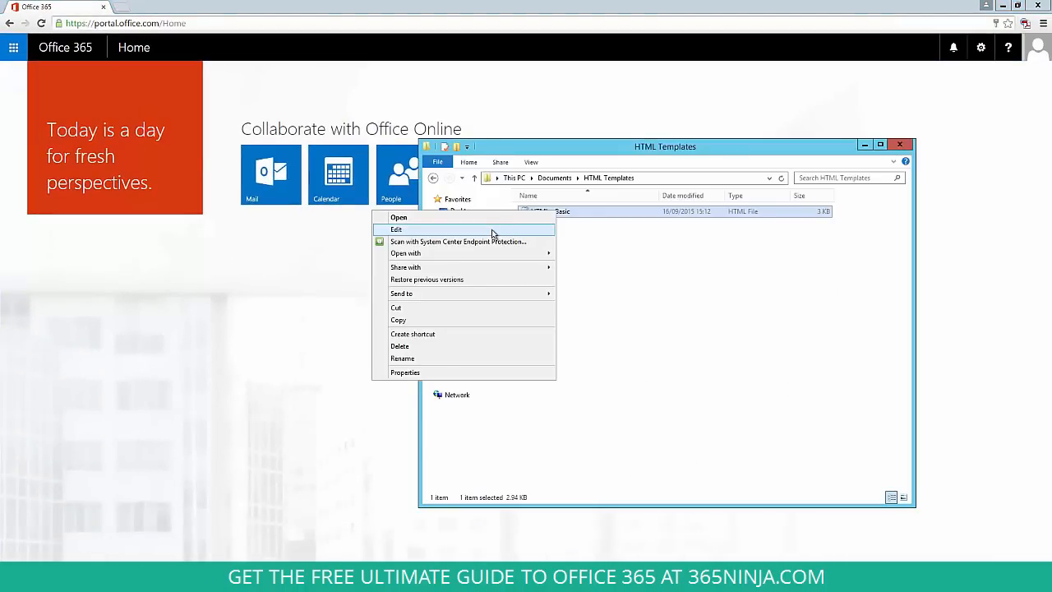
click(397, 229)
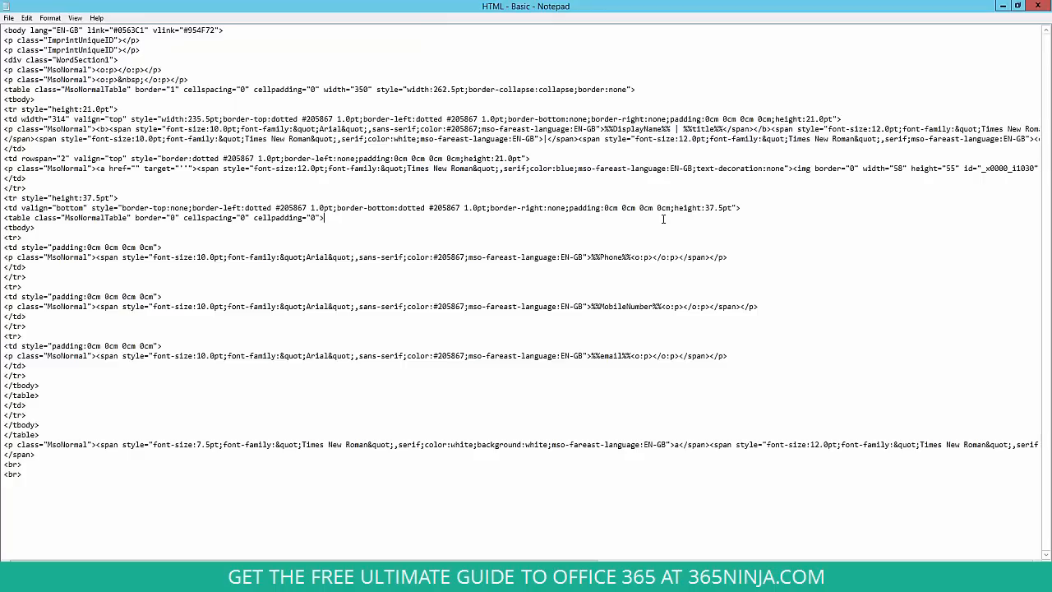
mouse_move(555, 547)
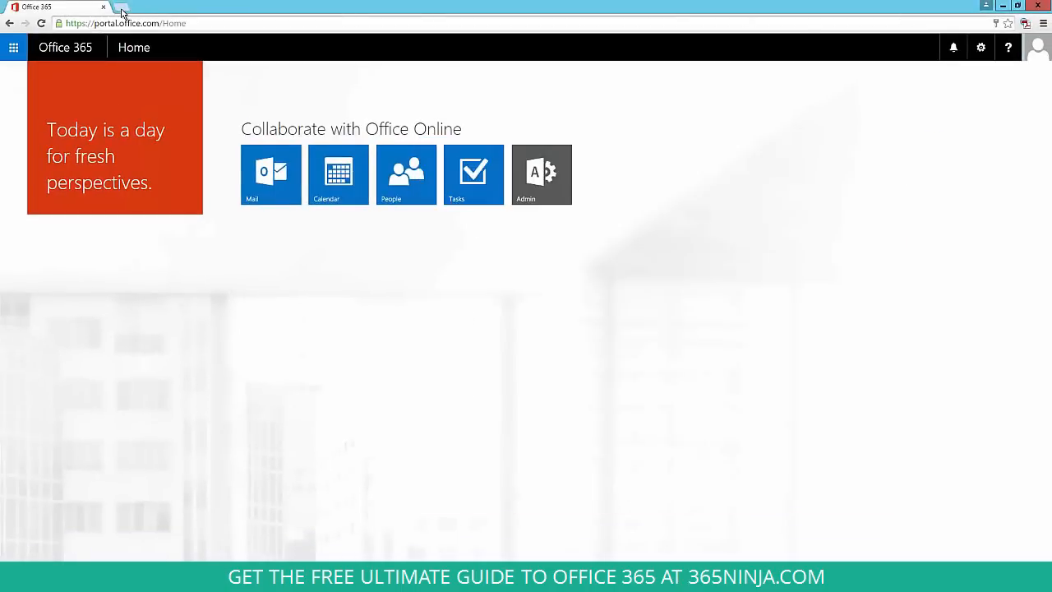
right_click(57, 23)
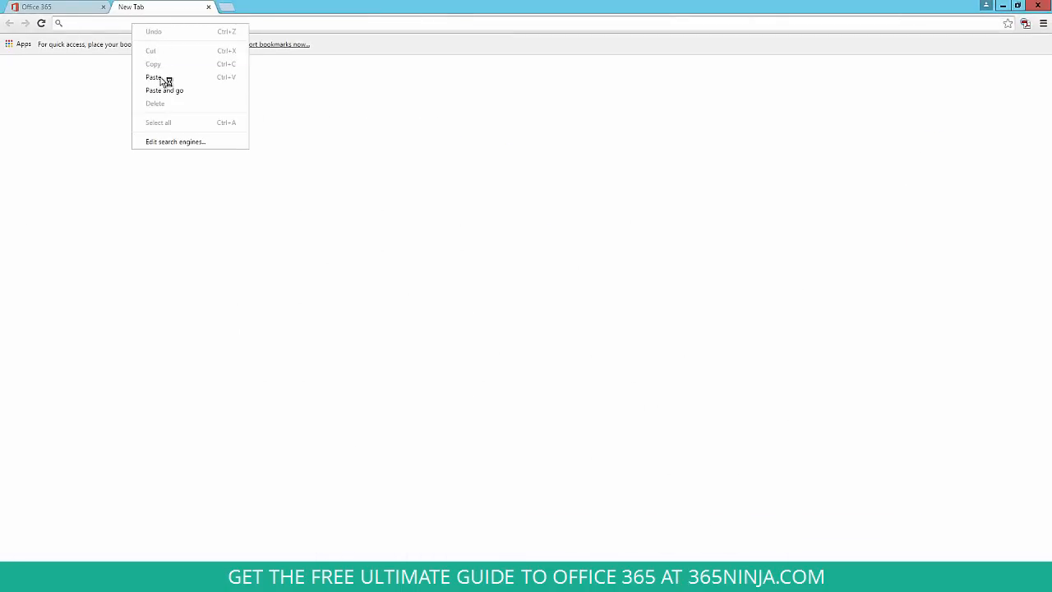
click(164, 91)
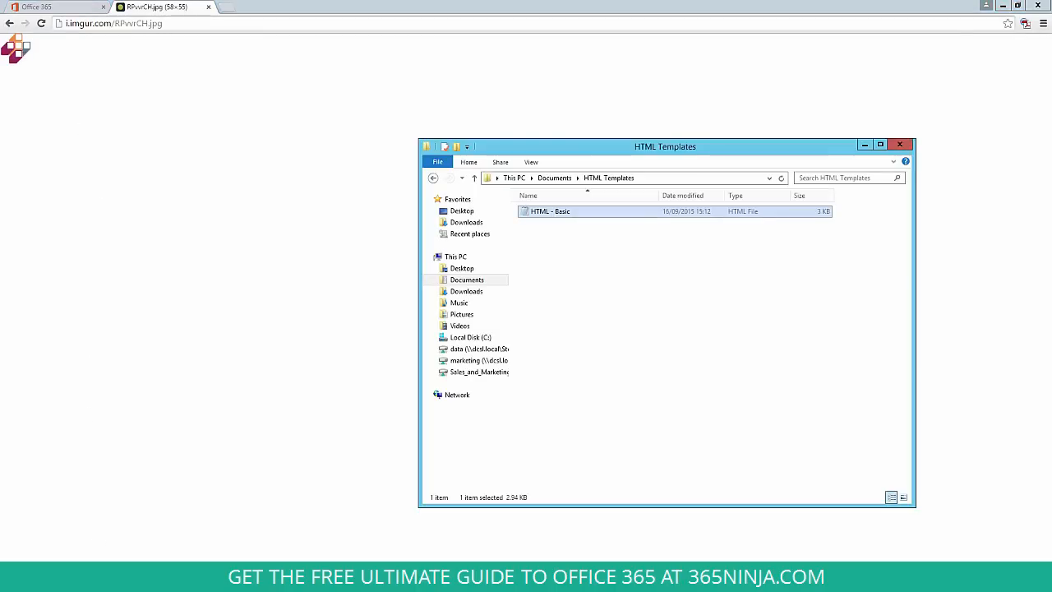
right_click(549, 211)
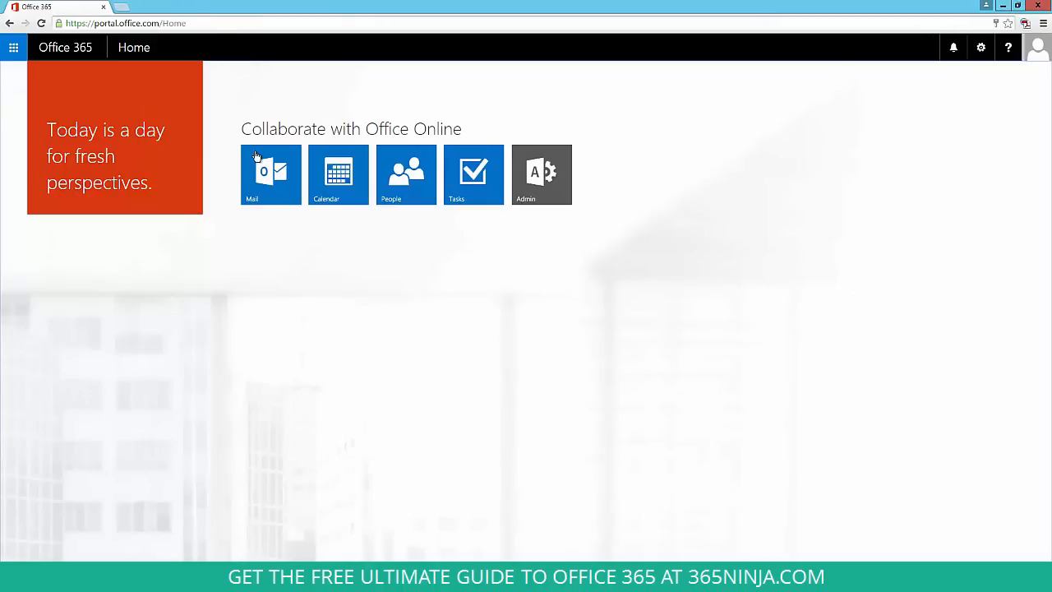
mouse_move(540, 174)
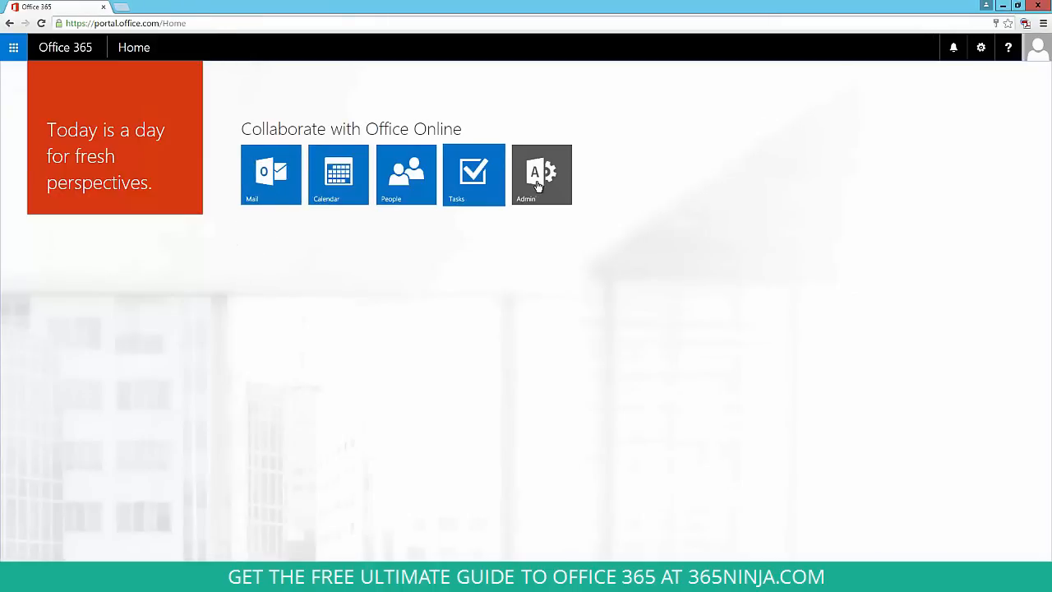
Go through Admin > Exchange to the empty mail flow rules page
click(541, 174)
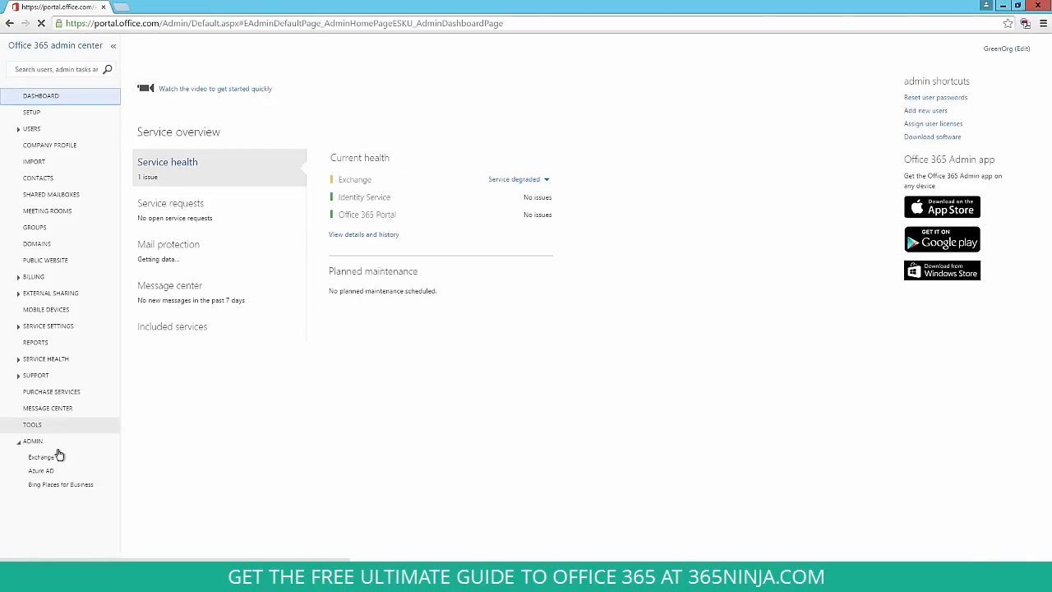
click(40, 456)
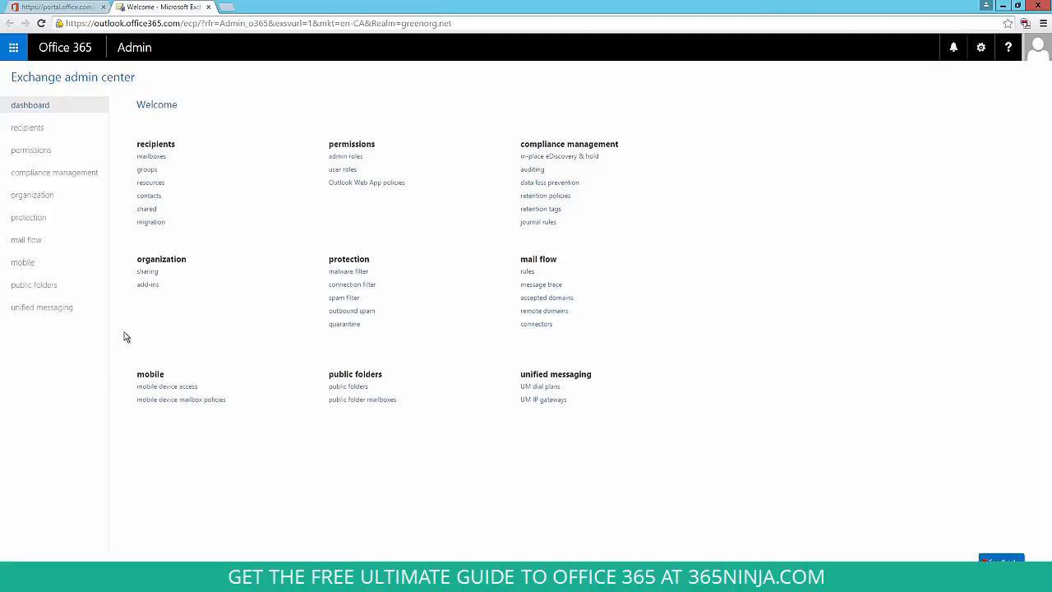
mouse_move(540, 277)
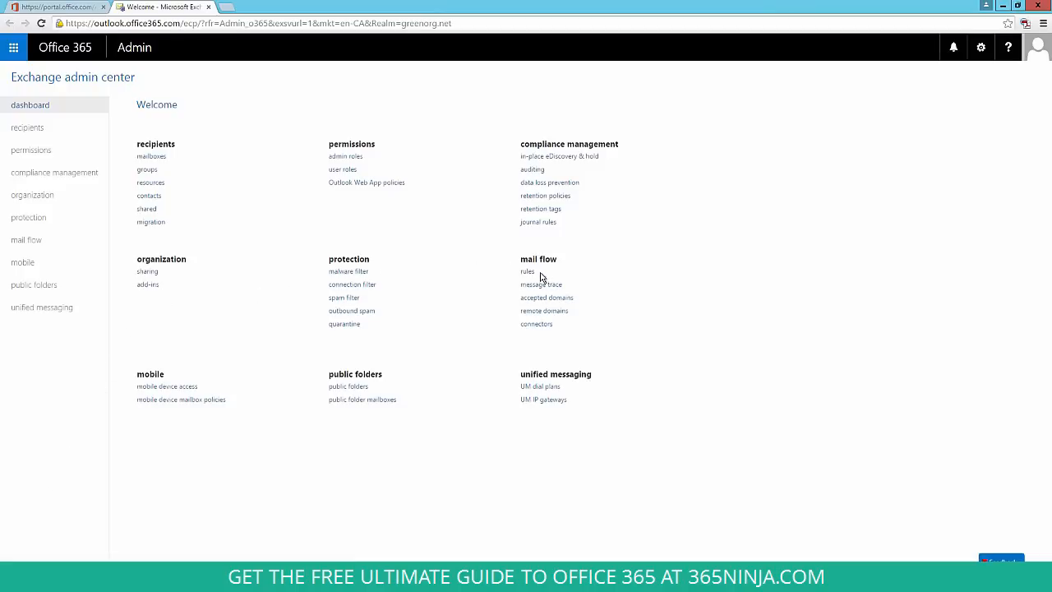
mouse_move(331, 303)
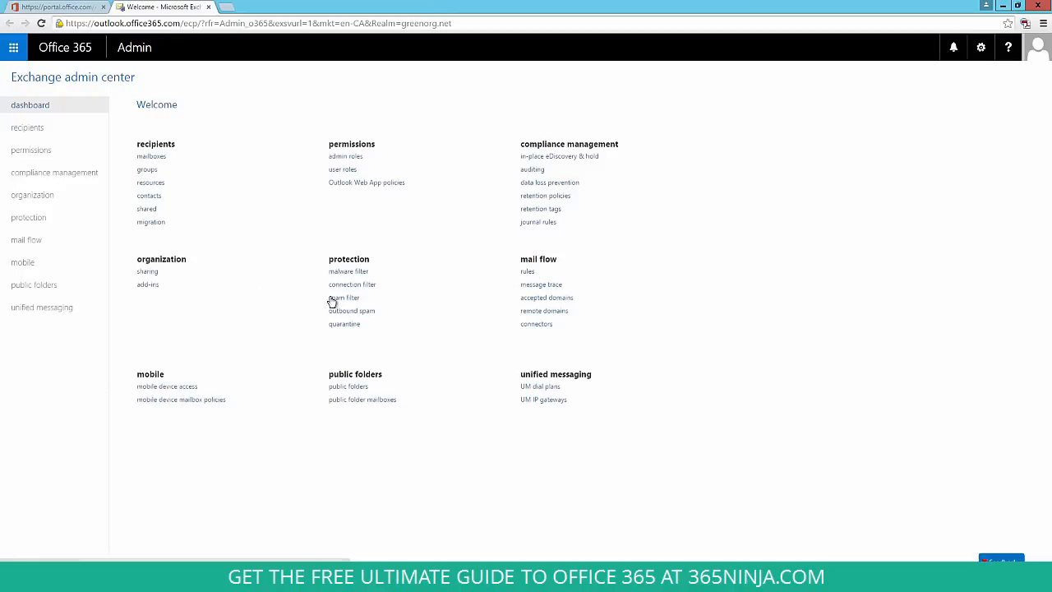
click(26, 239)
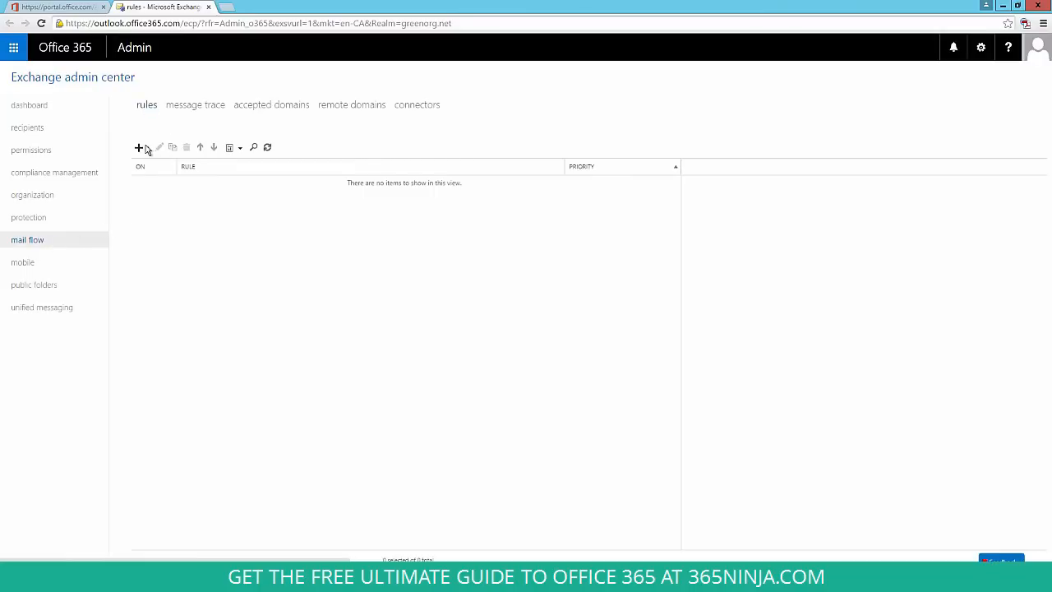
Start a new mail flow rule named 'HTML Signature Rule'
click(139, 147)
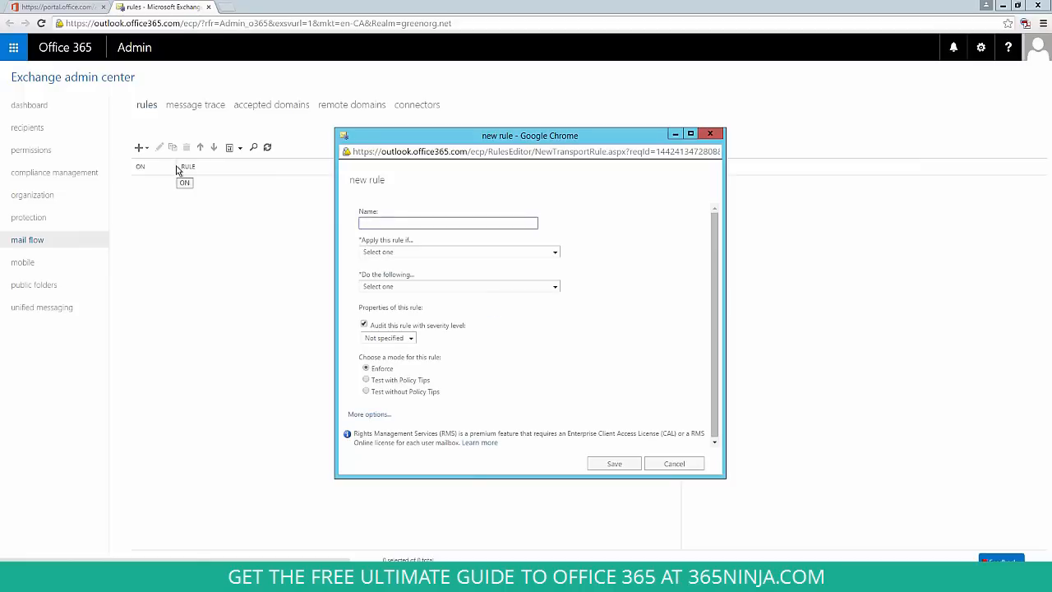
click(447, 223)
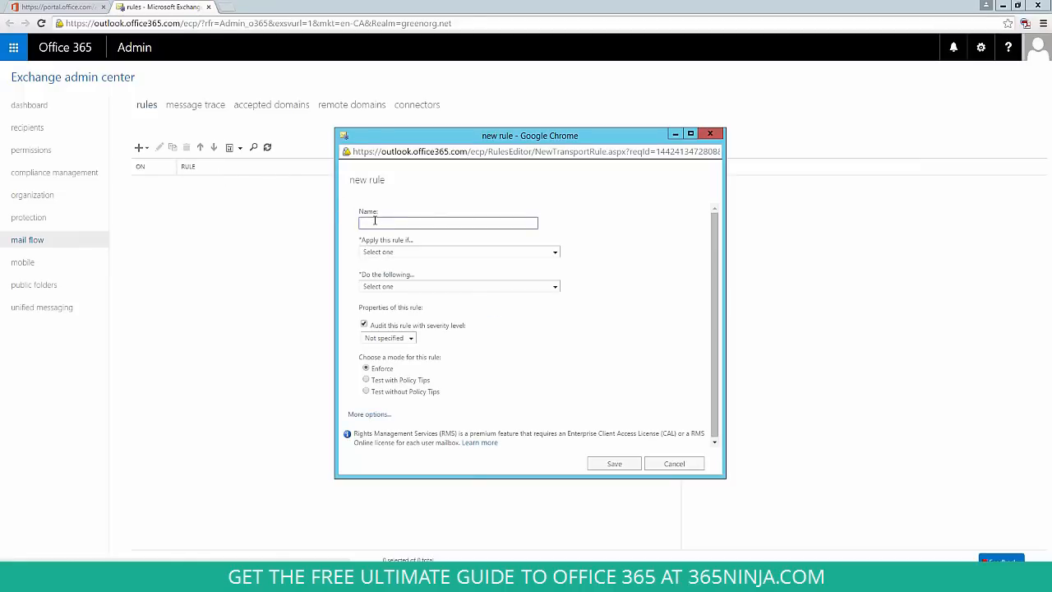
text(HTML)
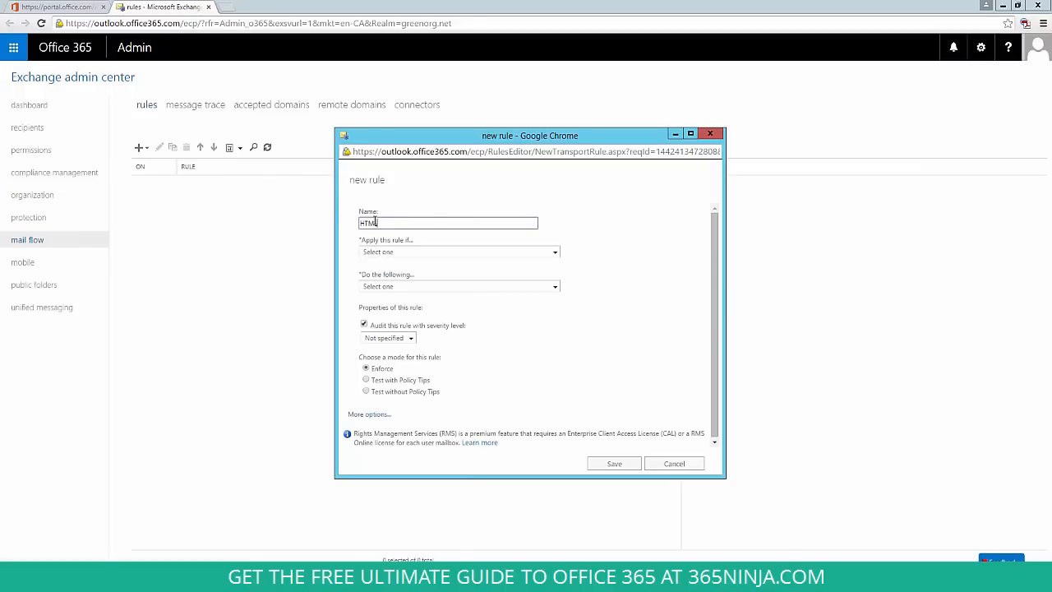
text(Signature)
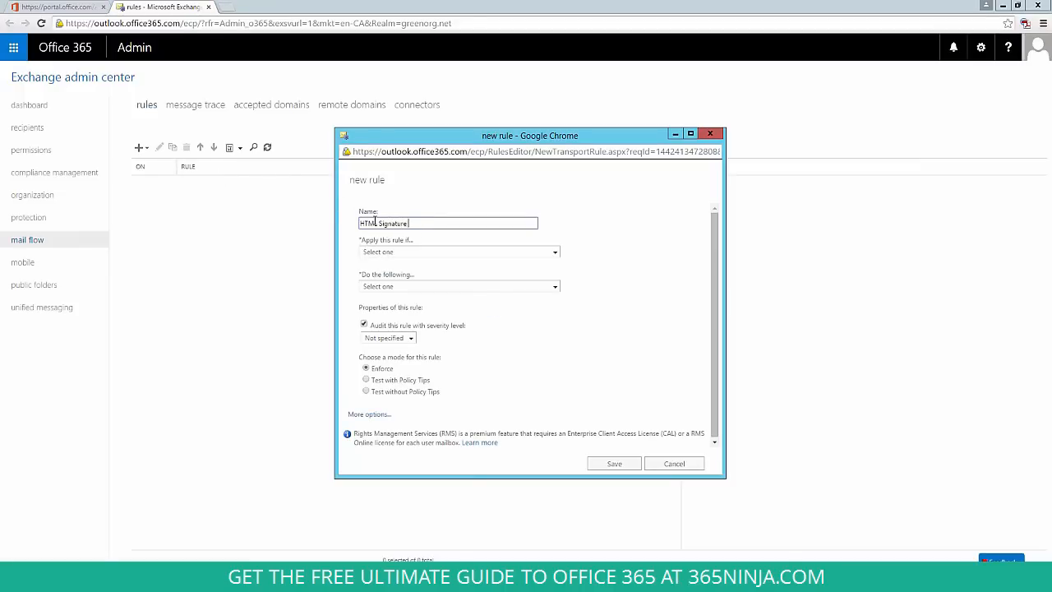
text(Rule)
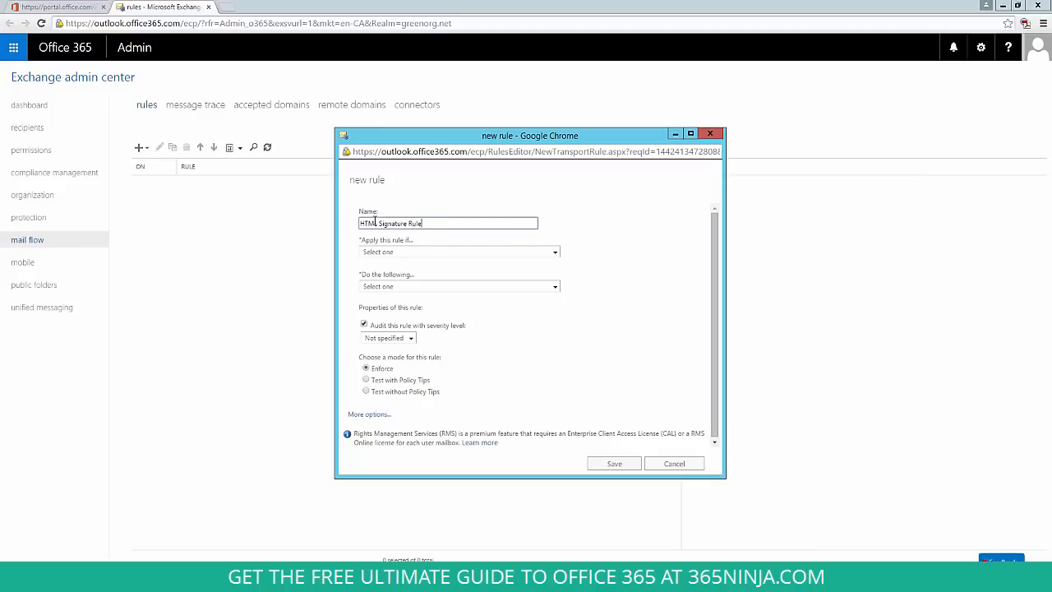
Apply the rule when the sender is inside the organization
click(458, 251)
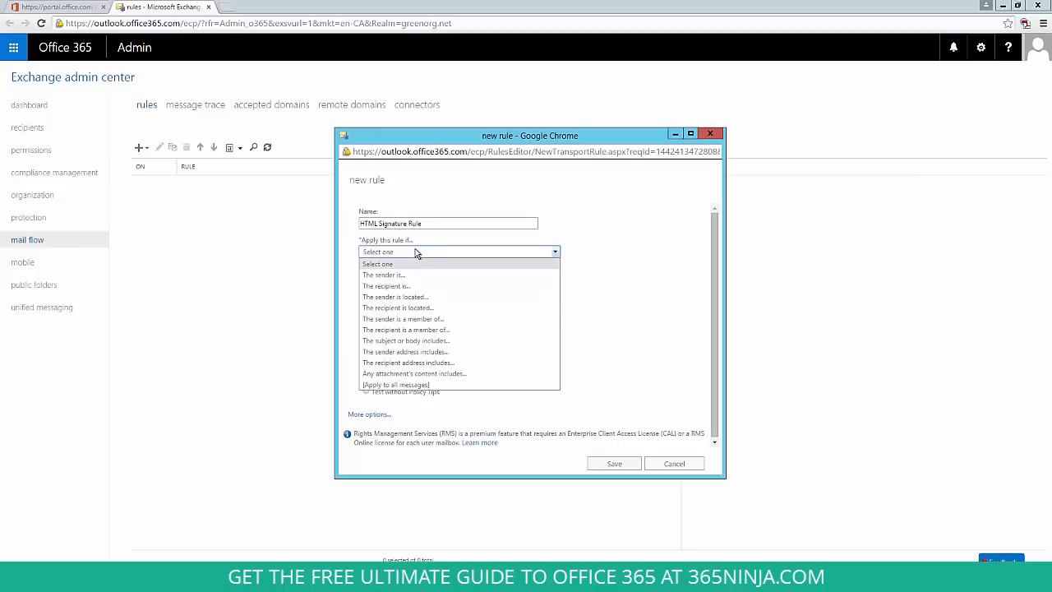
mouse_move(414, 274)
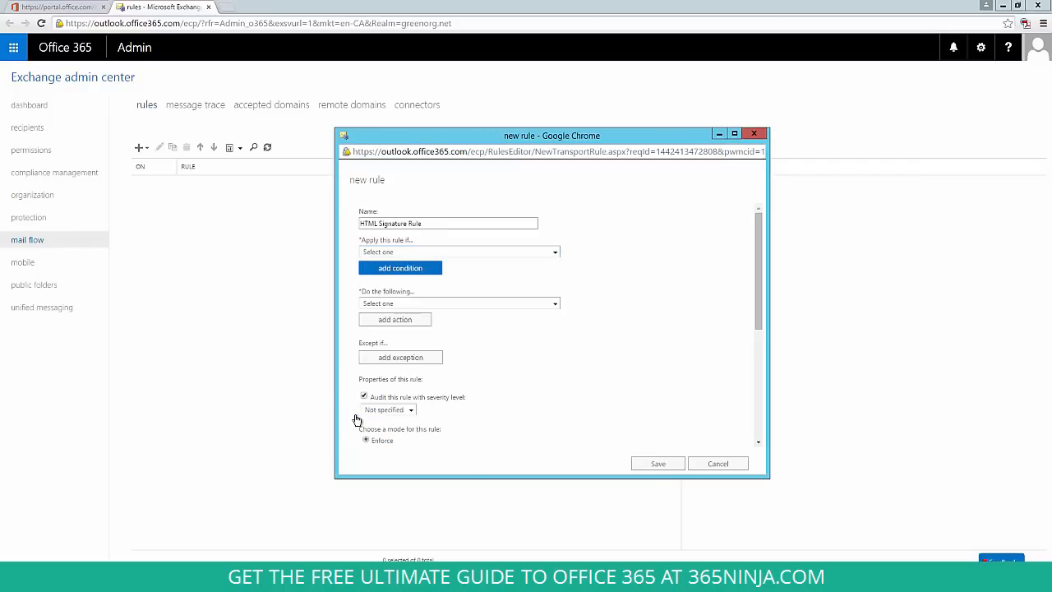
click(458, 251)
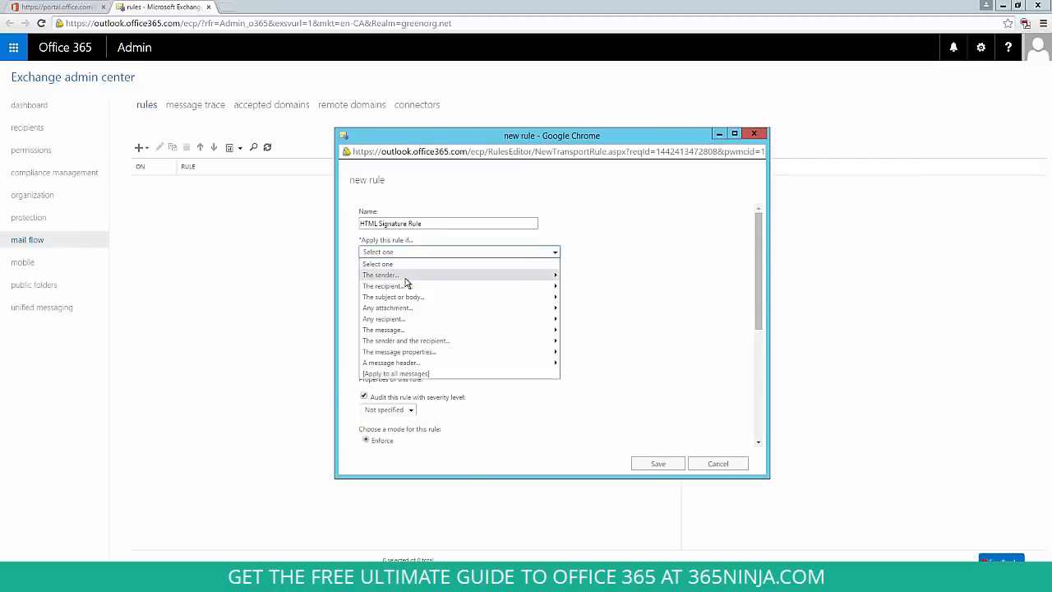
mouse_move(380, 274)
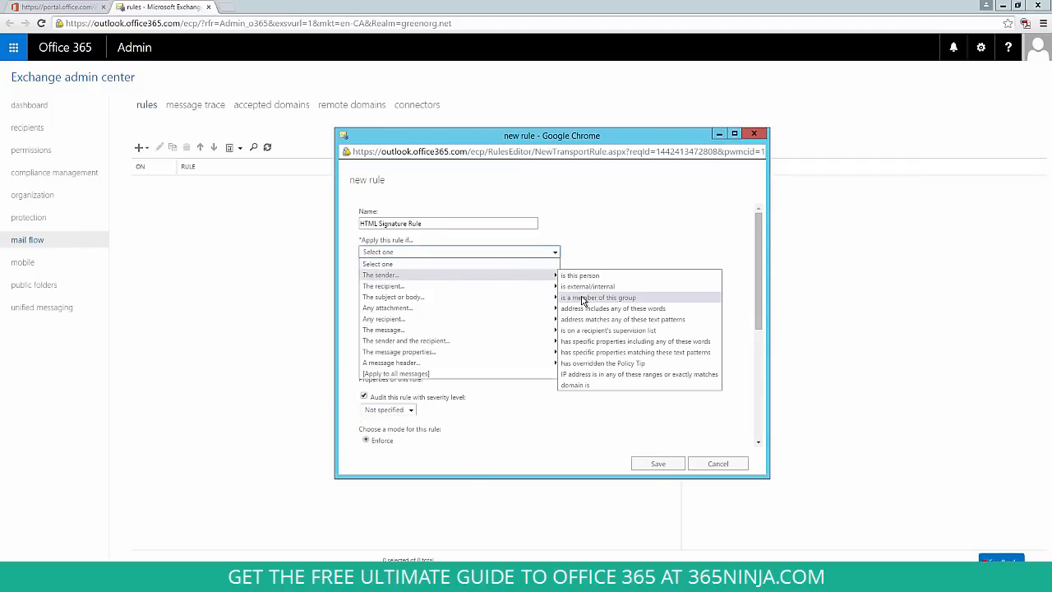
mouse_move(586, 286)
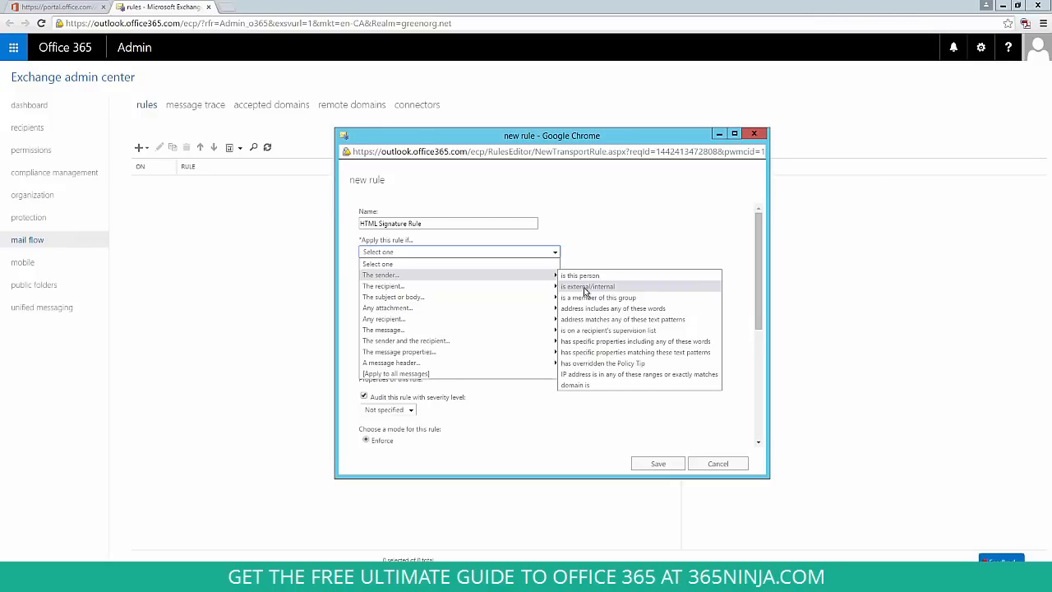
click(587, 286)
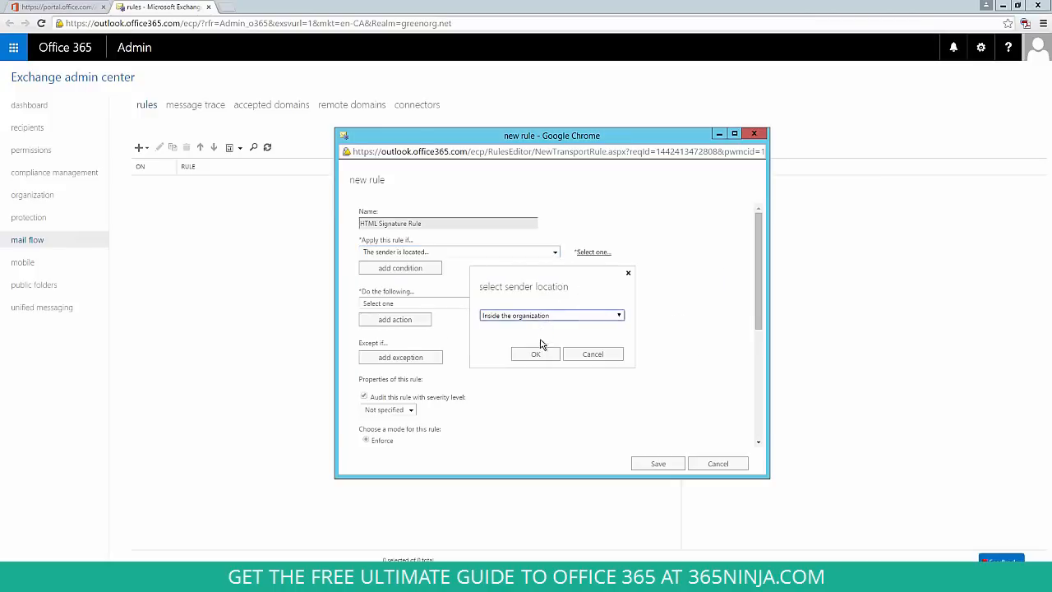
click(535, 353)
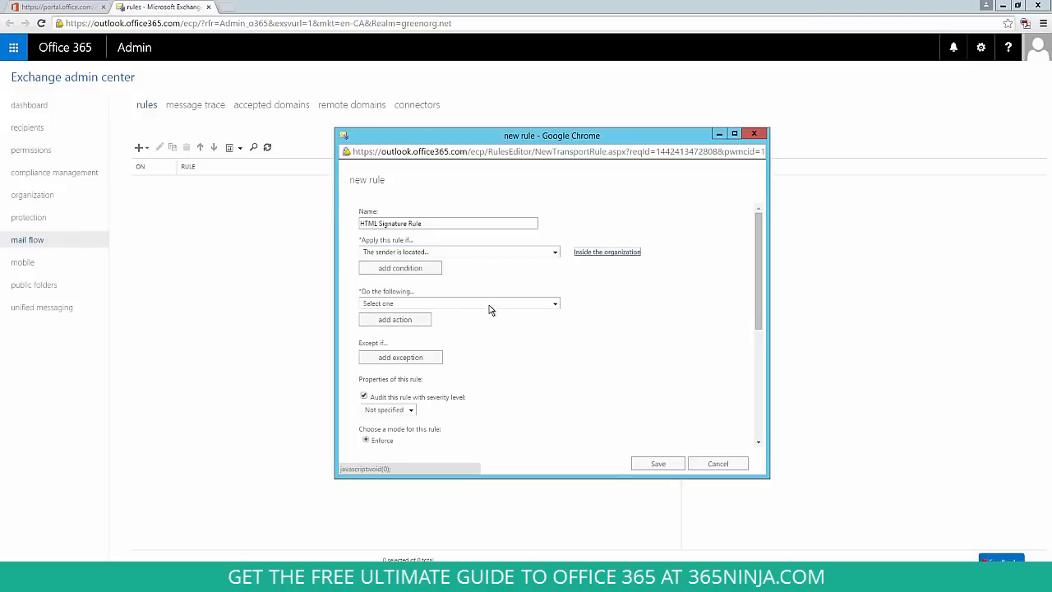
click(458, 303)
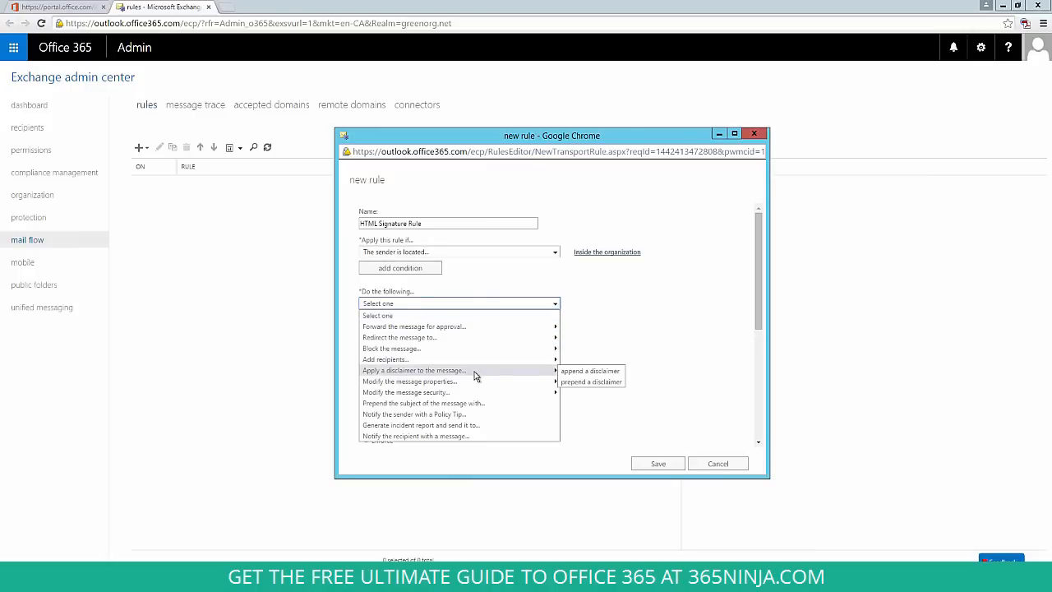
Append the pasted HTML signature code to messages as the rule's disclaimer
click(590, 370)
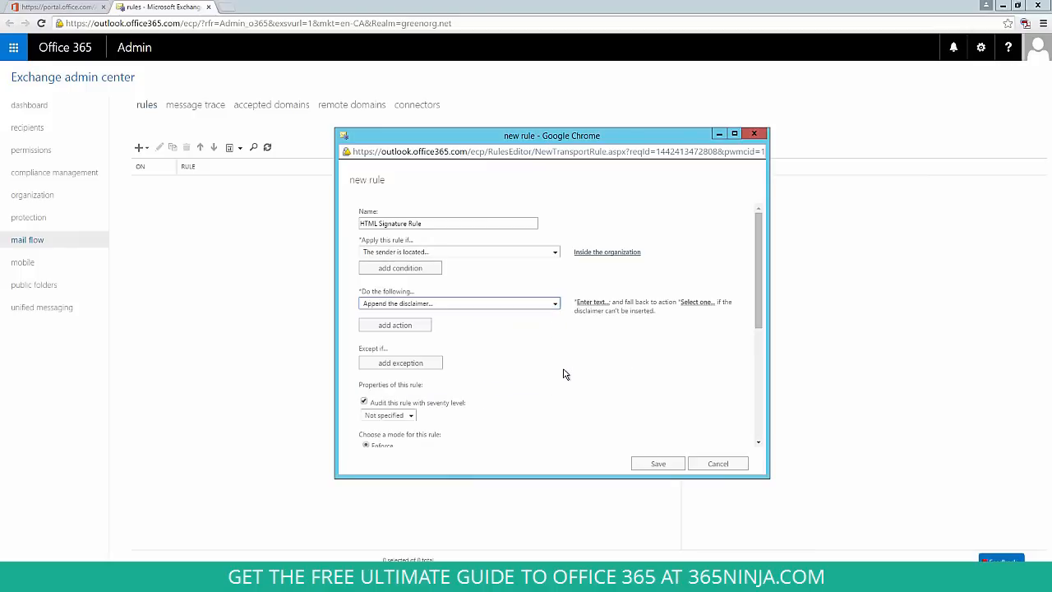
click(590, 302)
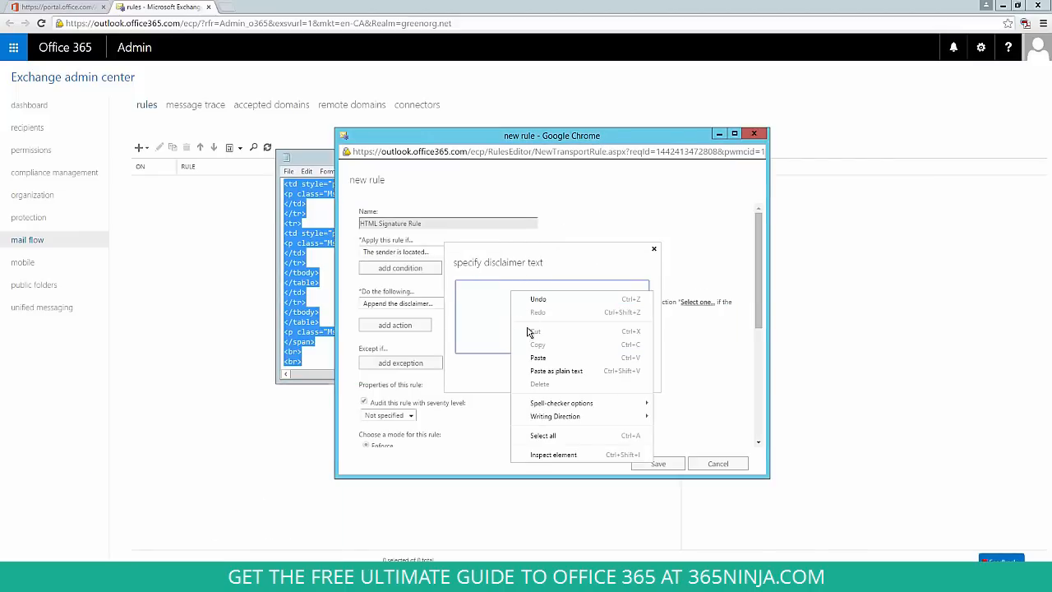
click(557, 370)
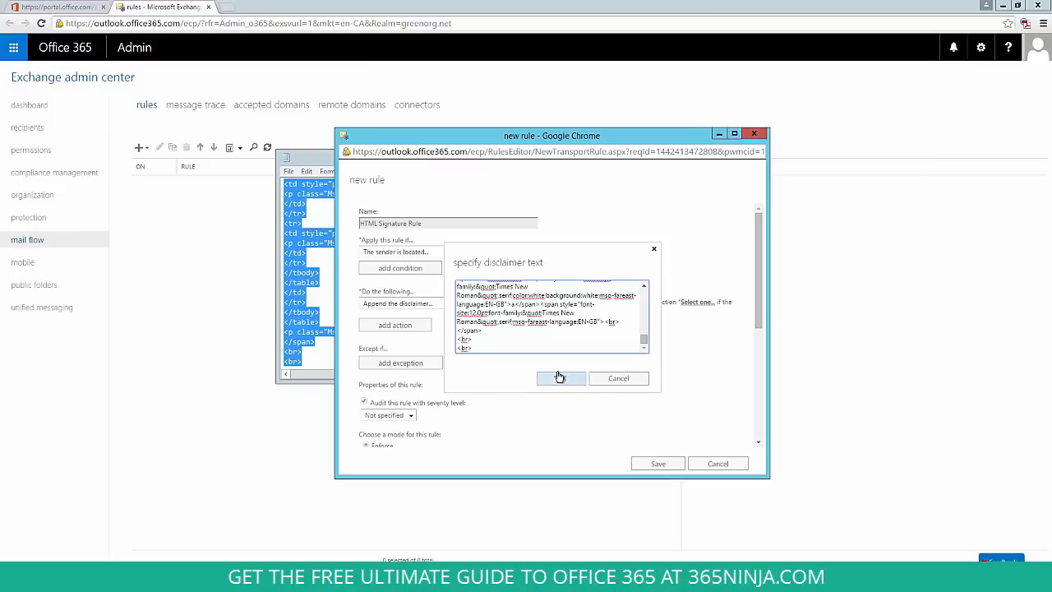
click(560, 378)
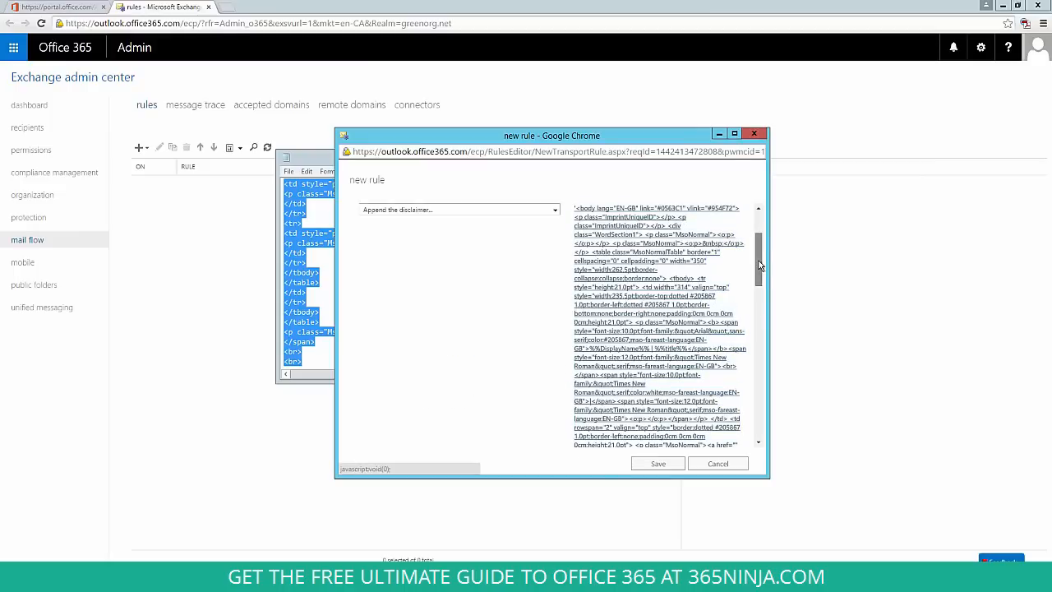
scroll(down, 3)
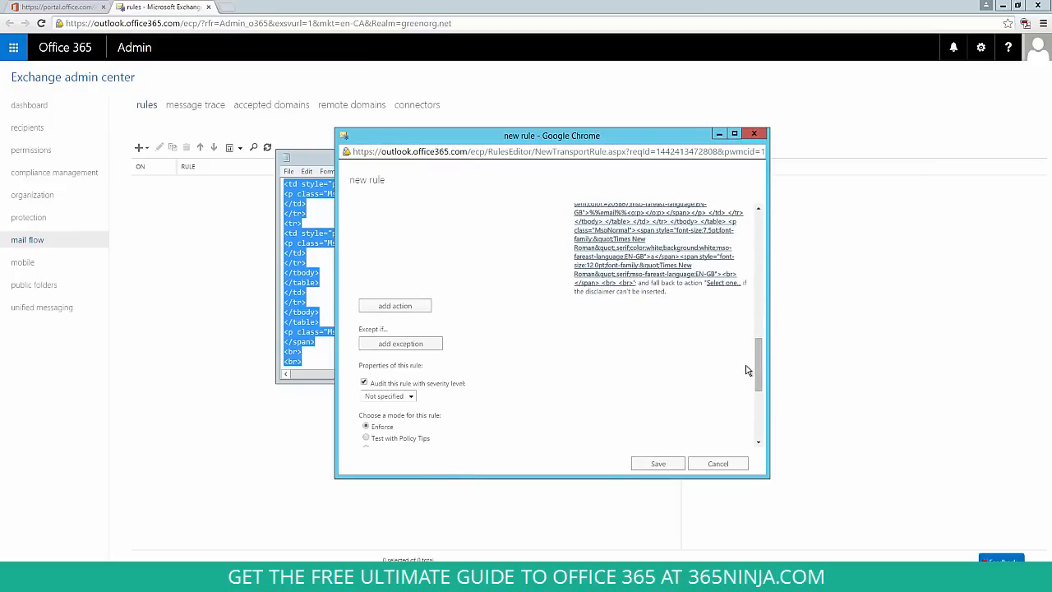
click(721, 283)
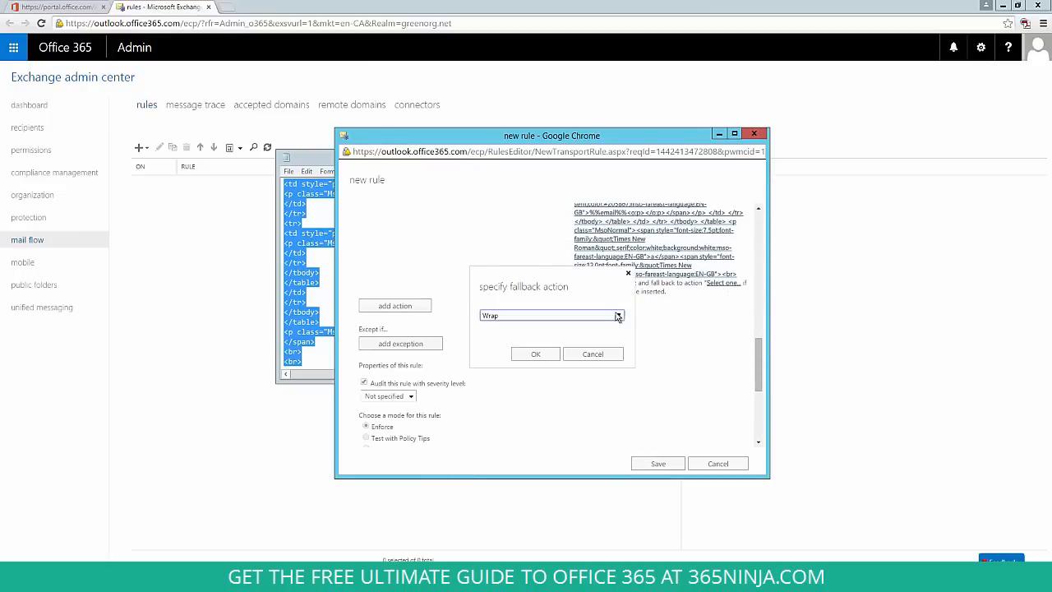
Set the disclaimer fallback to Ignore and cancel a recipient-location exception
click(618, 315)
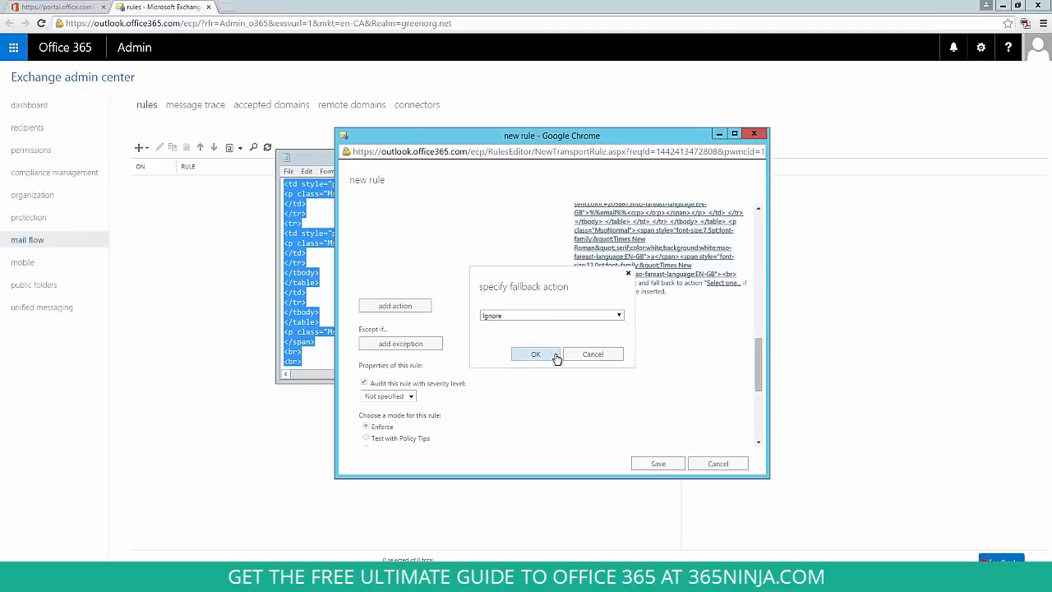
click(534, 353)
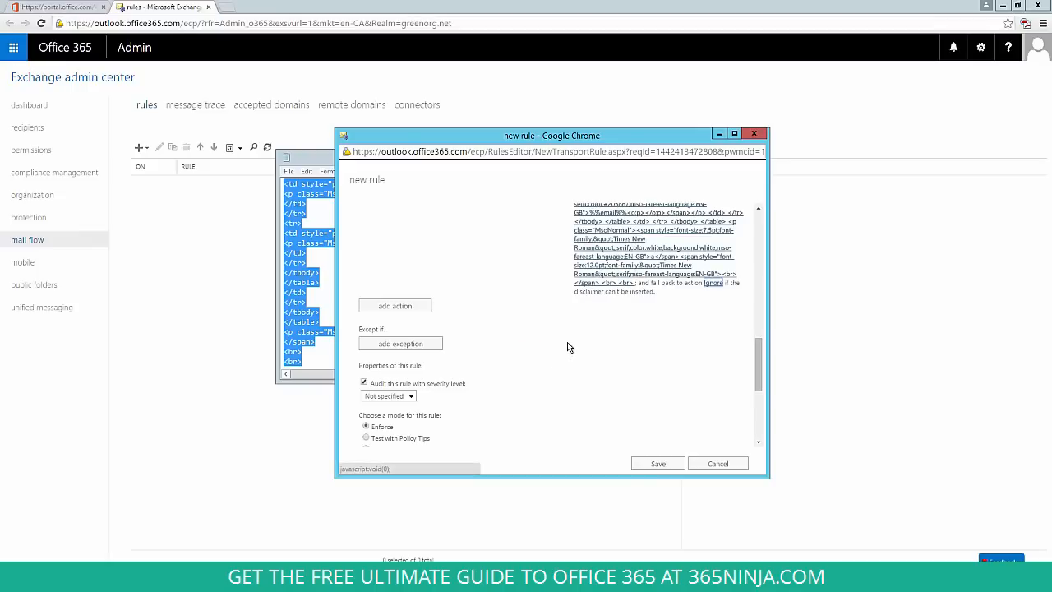
click(400, 343)
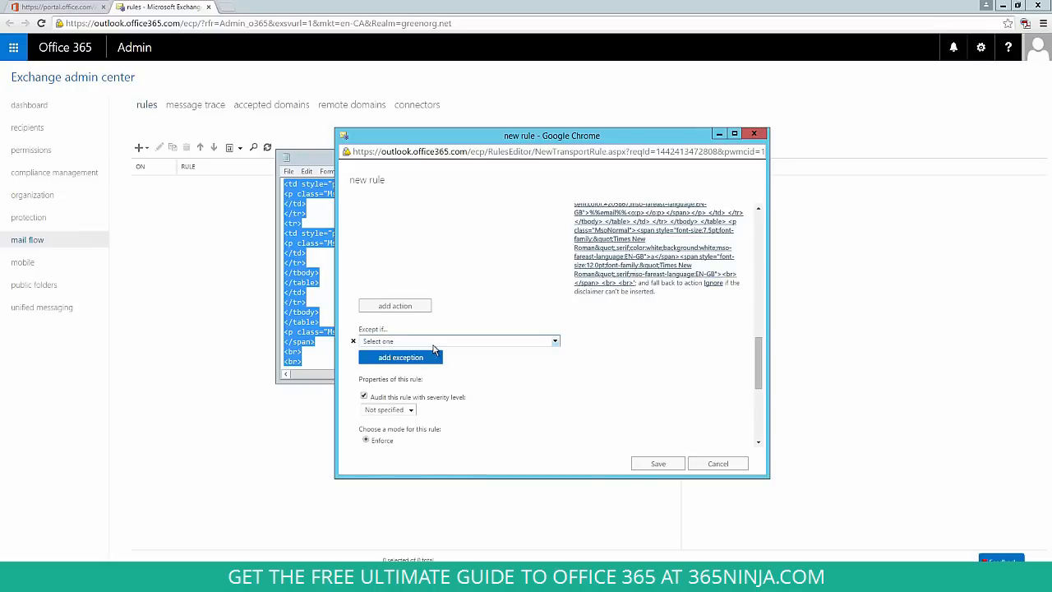
click(458, 341)
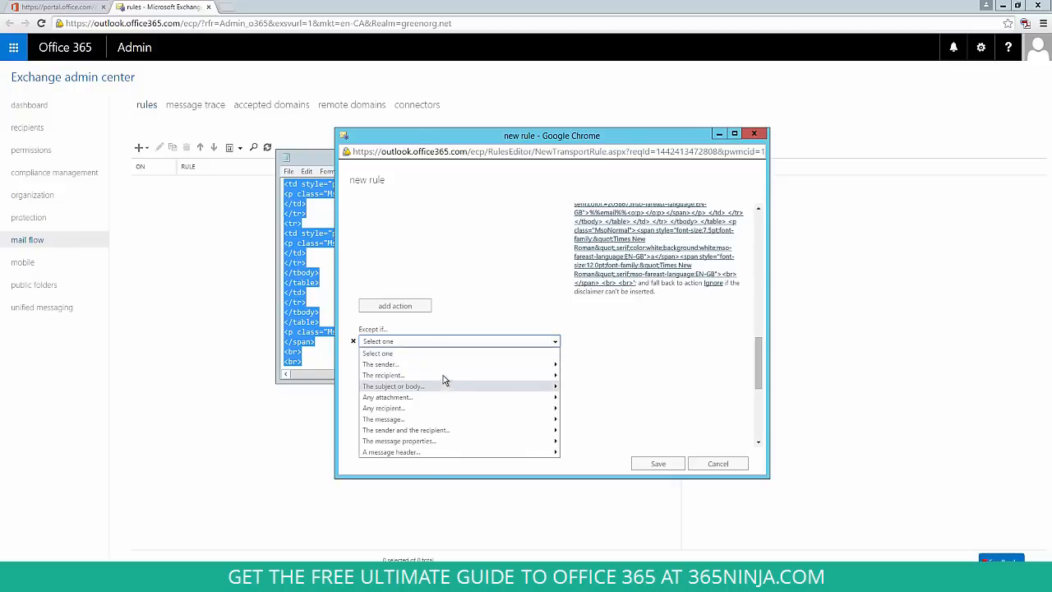
click(383, 375)
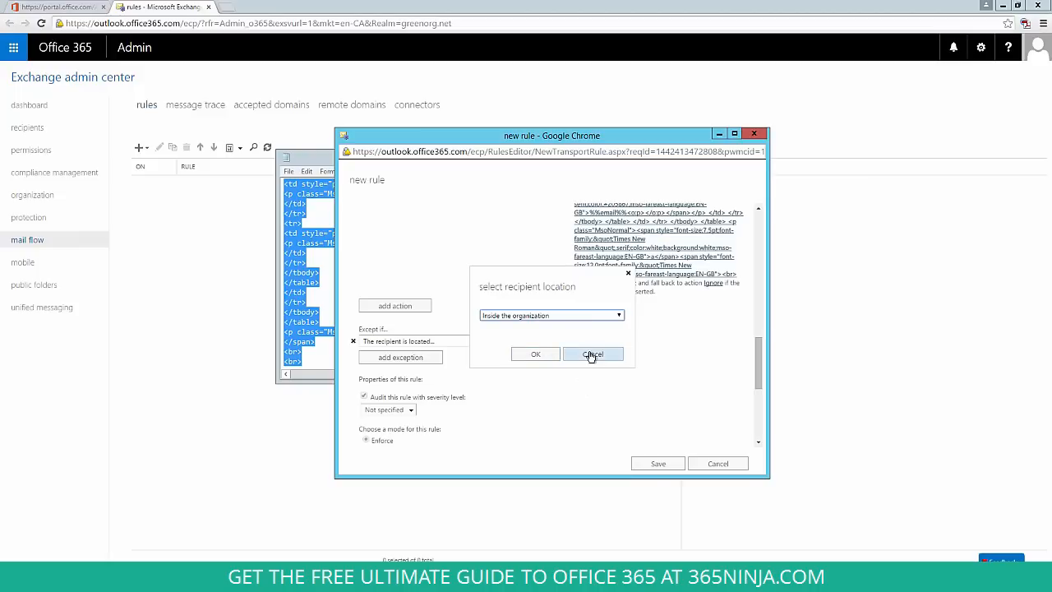
click(592, 353)
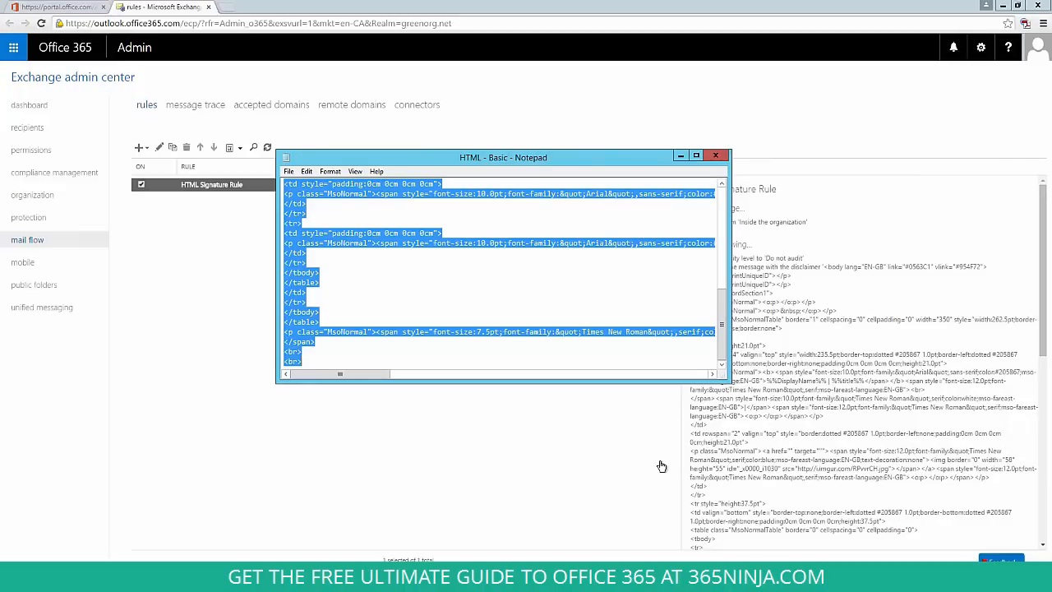
Switch to the Office 365 portal, return Home, and launch Mail
click(716, 155)
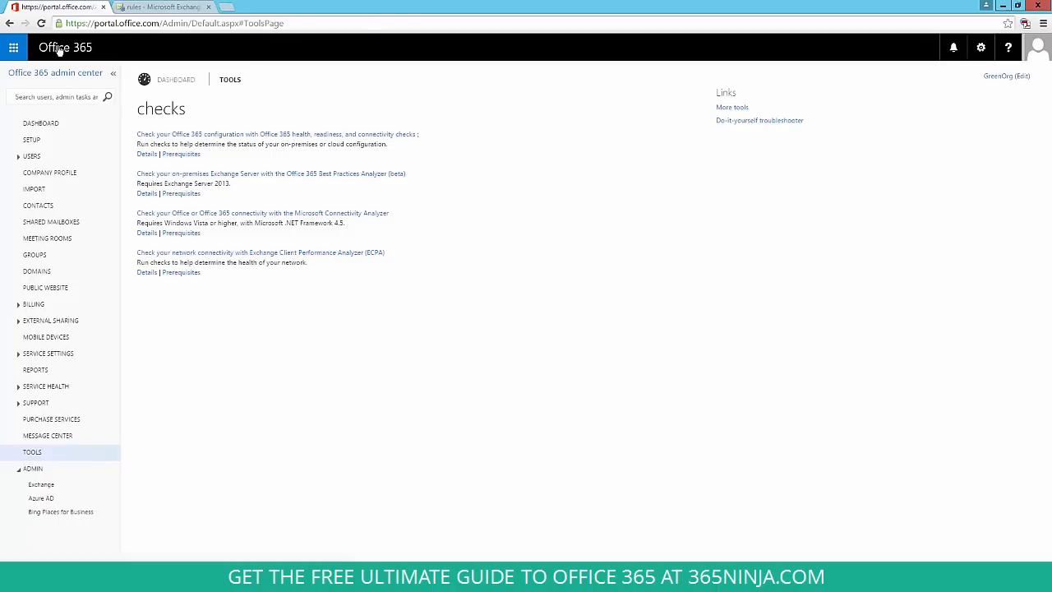
click(65, 47)
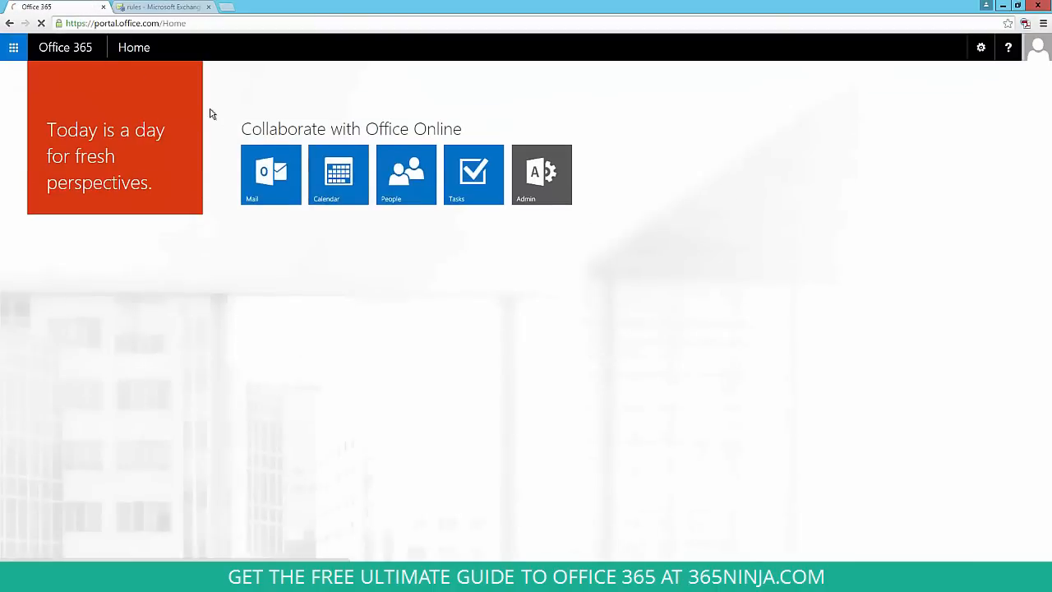
click(270, 169)
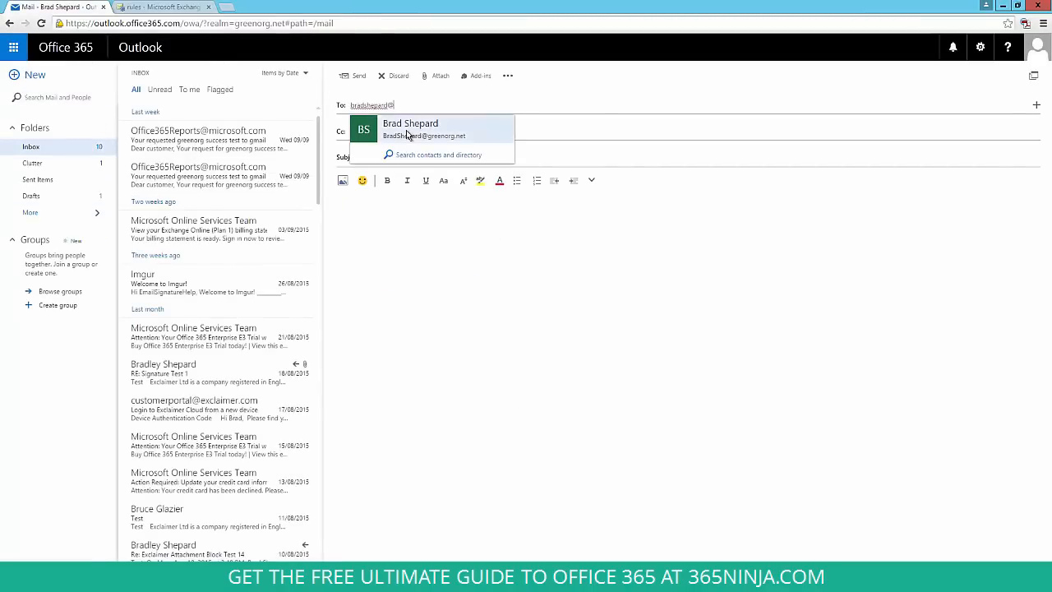
Address the test email to the suggested contact and open 'HTML Signature Rule Test 1'
click(410, 129)
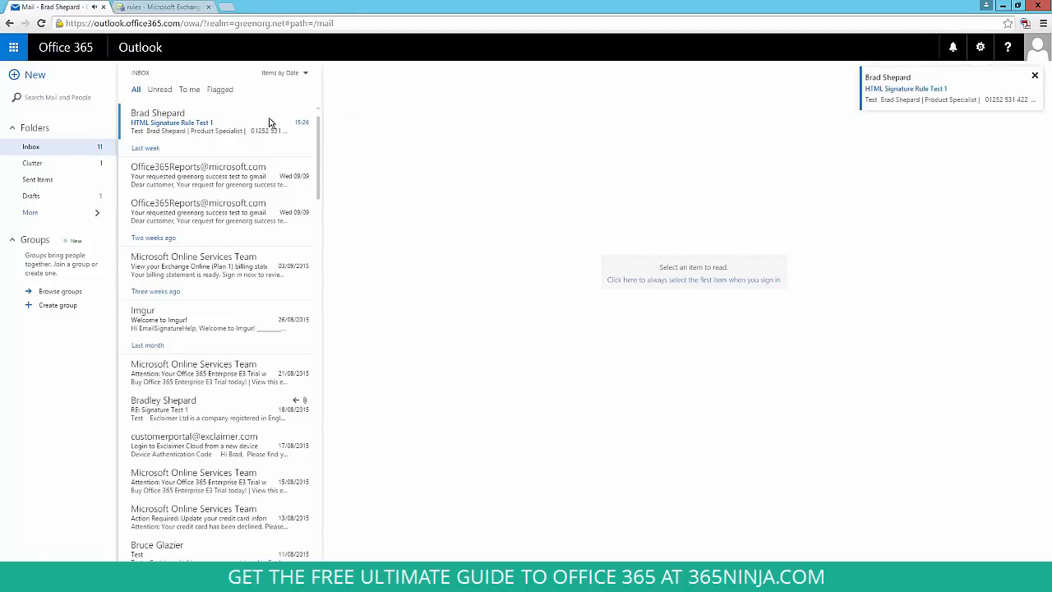
click(217, 121)
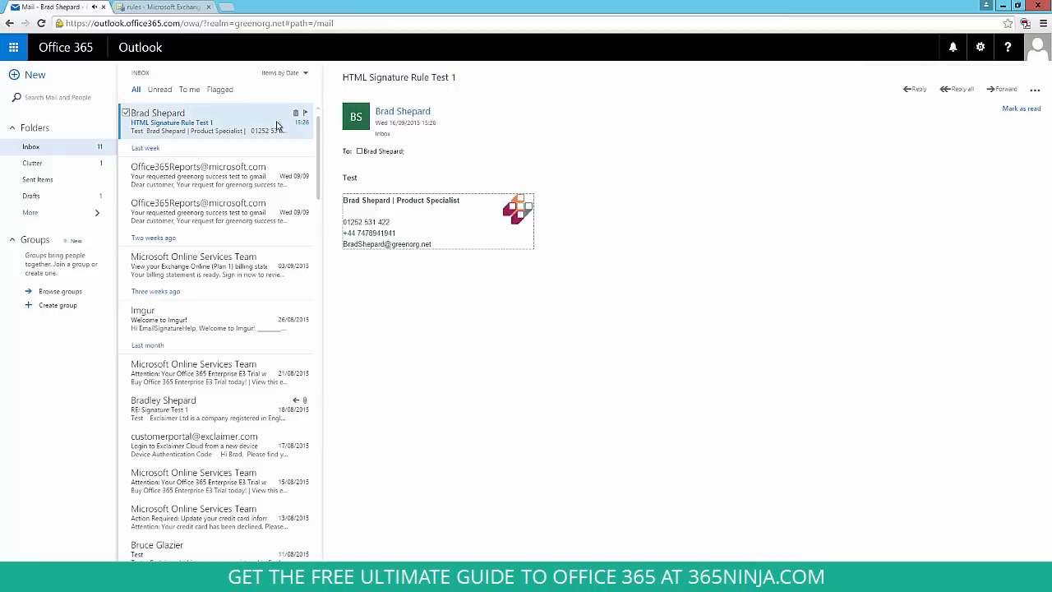
mouse_move(457, 190)
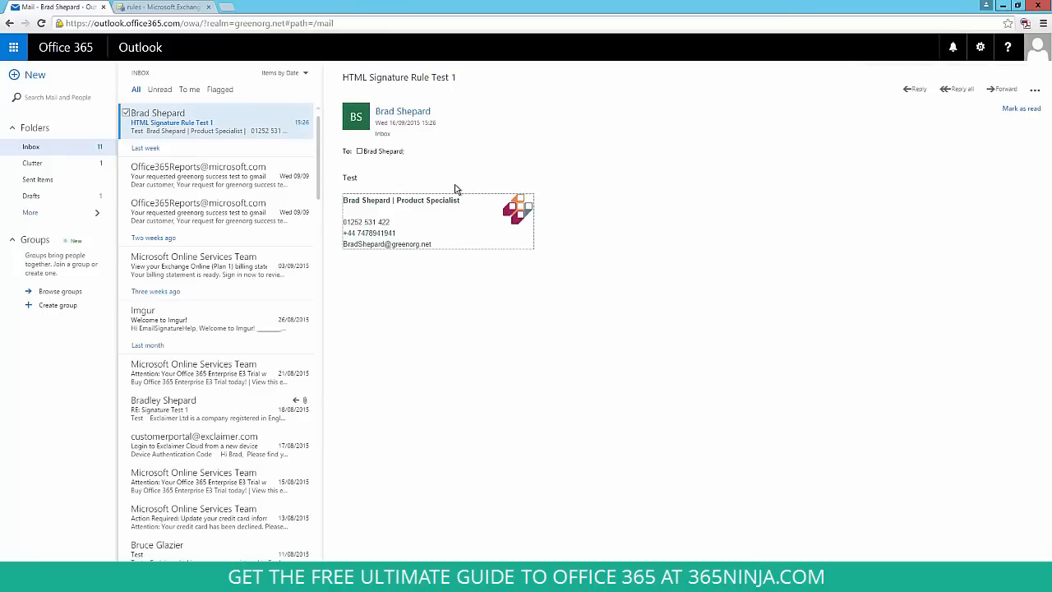